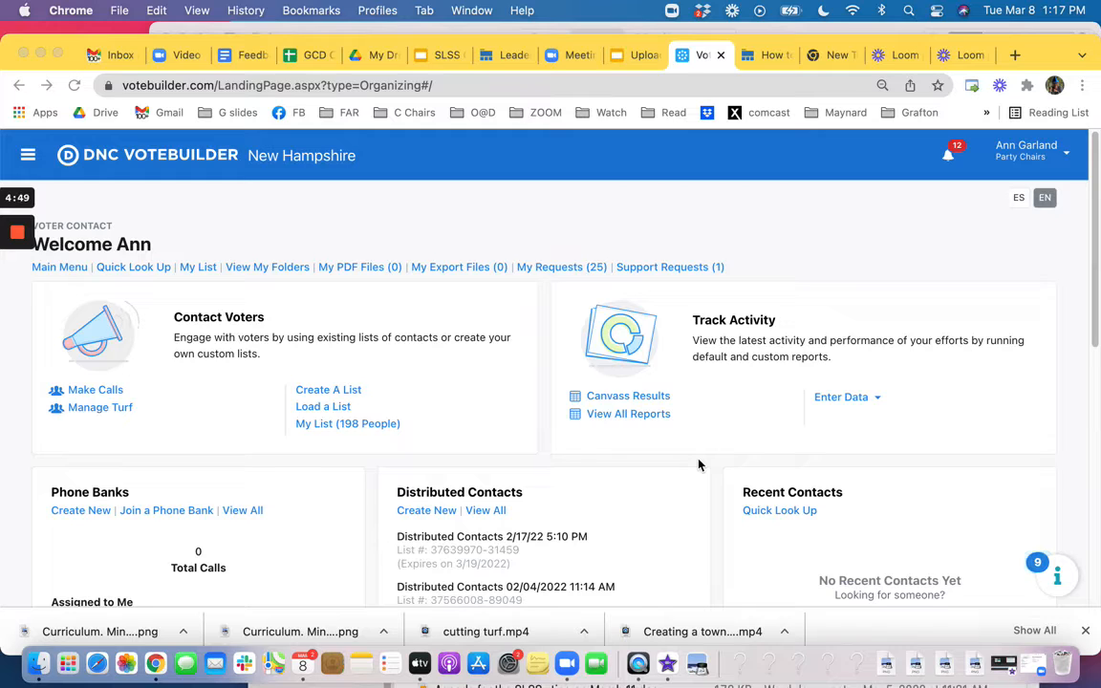
mouse_move(523, 428)
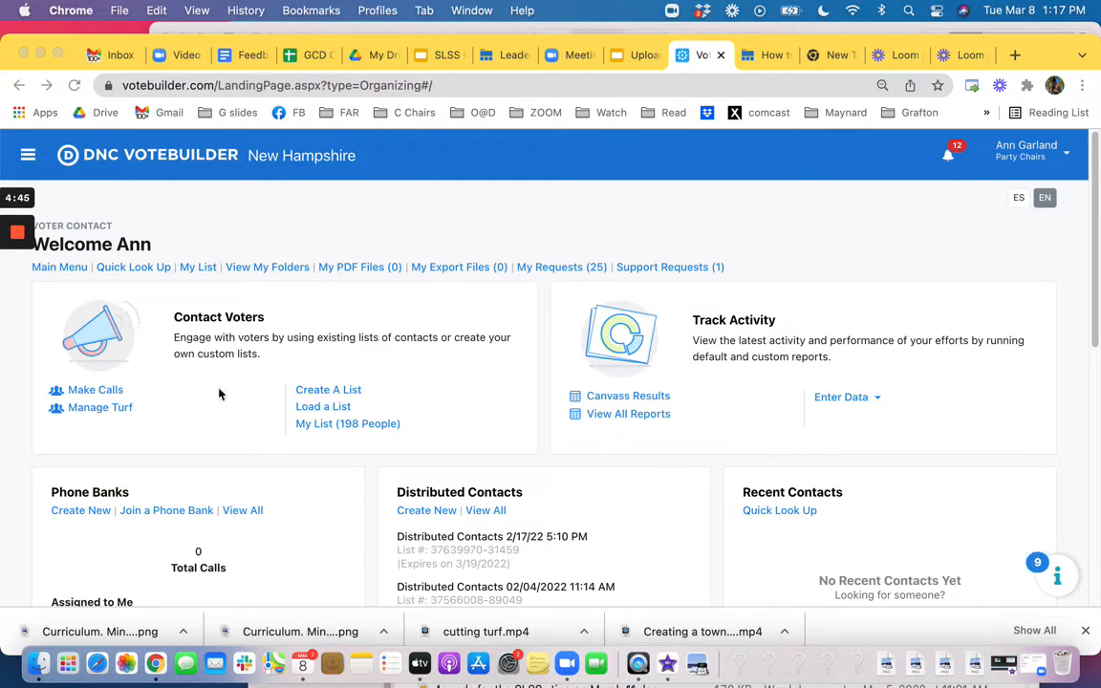
mouse_move(80, 417)
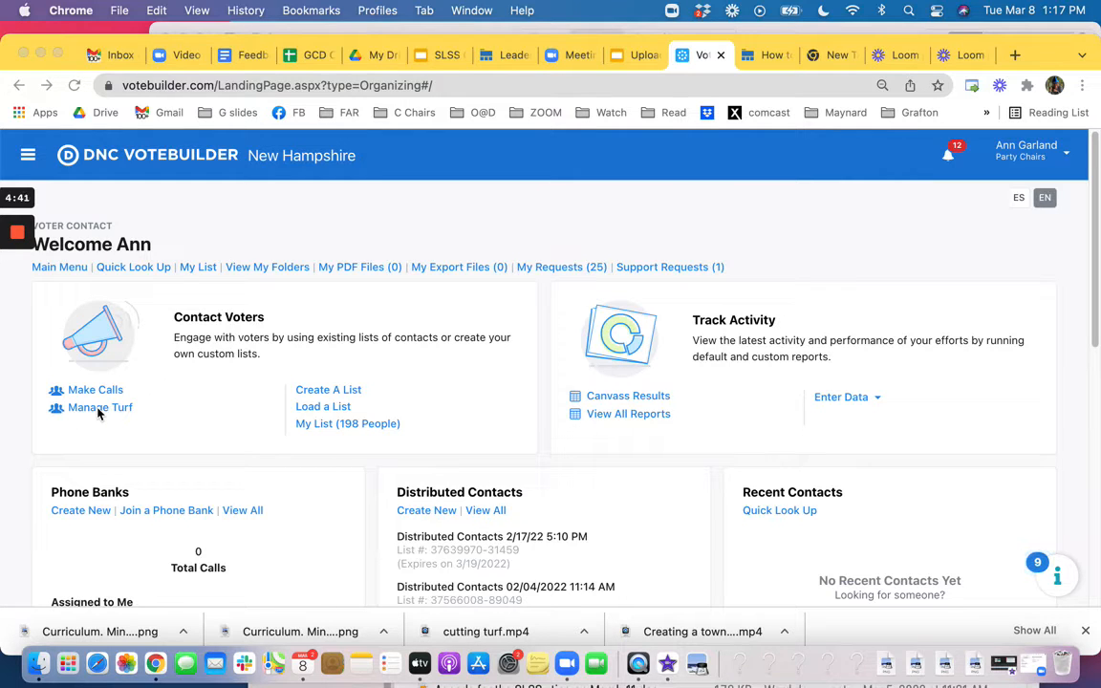
- Go to Manage Turf under Contact Voters from the VoteBuilder home page
left_click(100, 408)
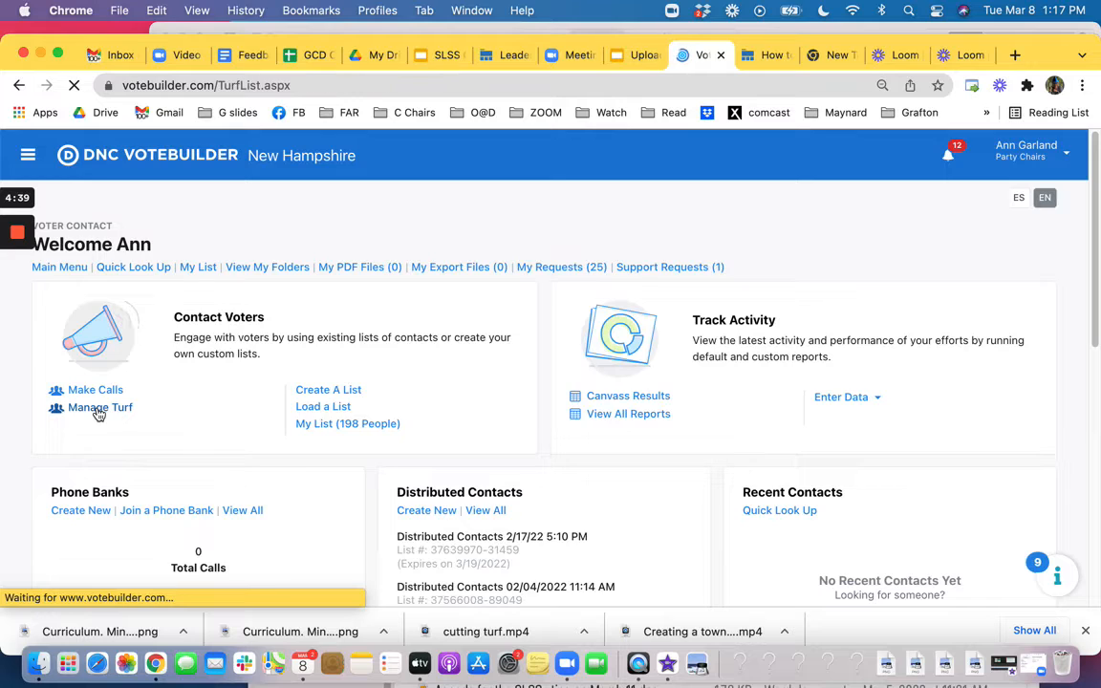
- Show the action menu for LEB W3 CC 2 Turf 01 in My Turfs
left_click(99, 407)
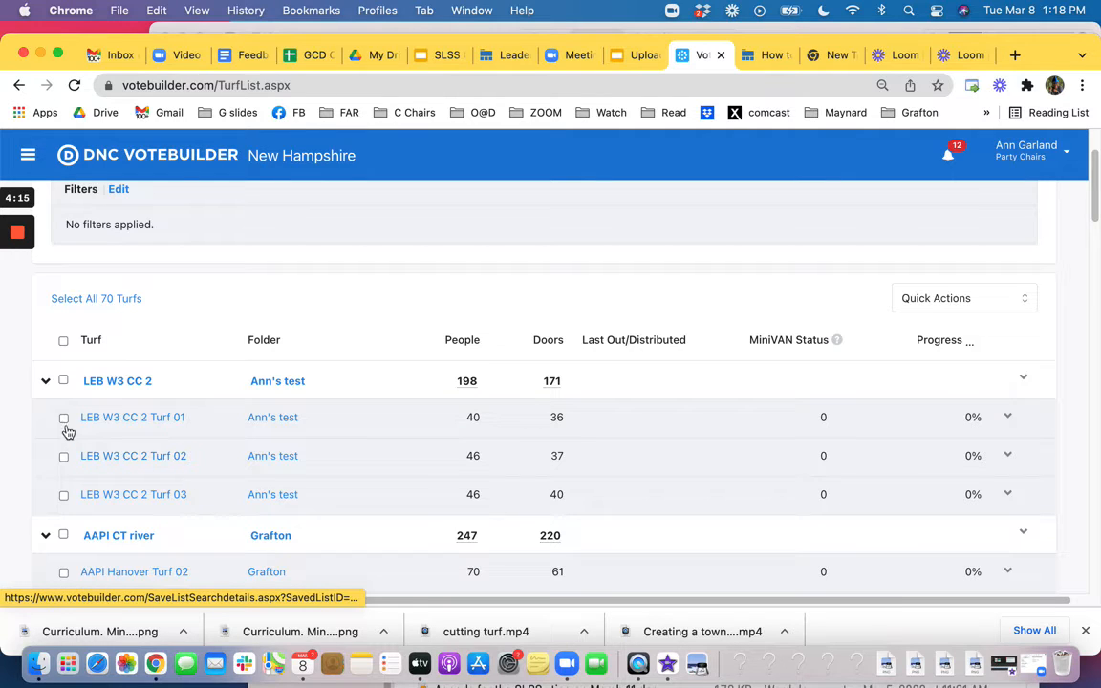
mouse_move(103, 428)
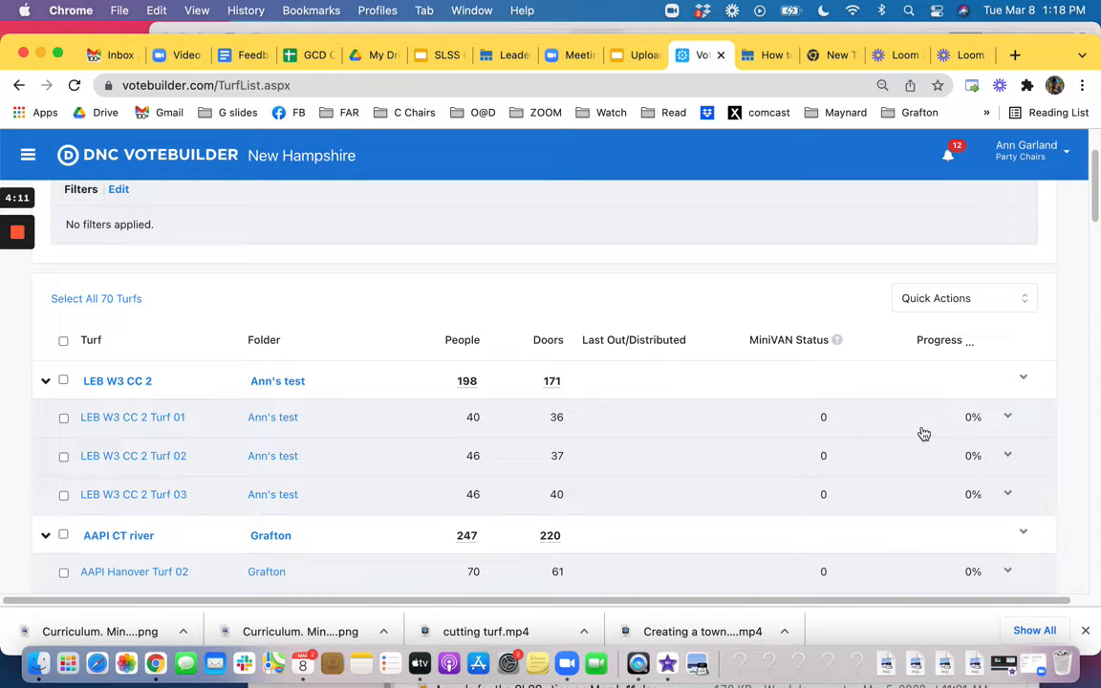
mouse_move(1012, 423)
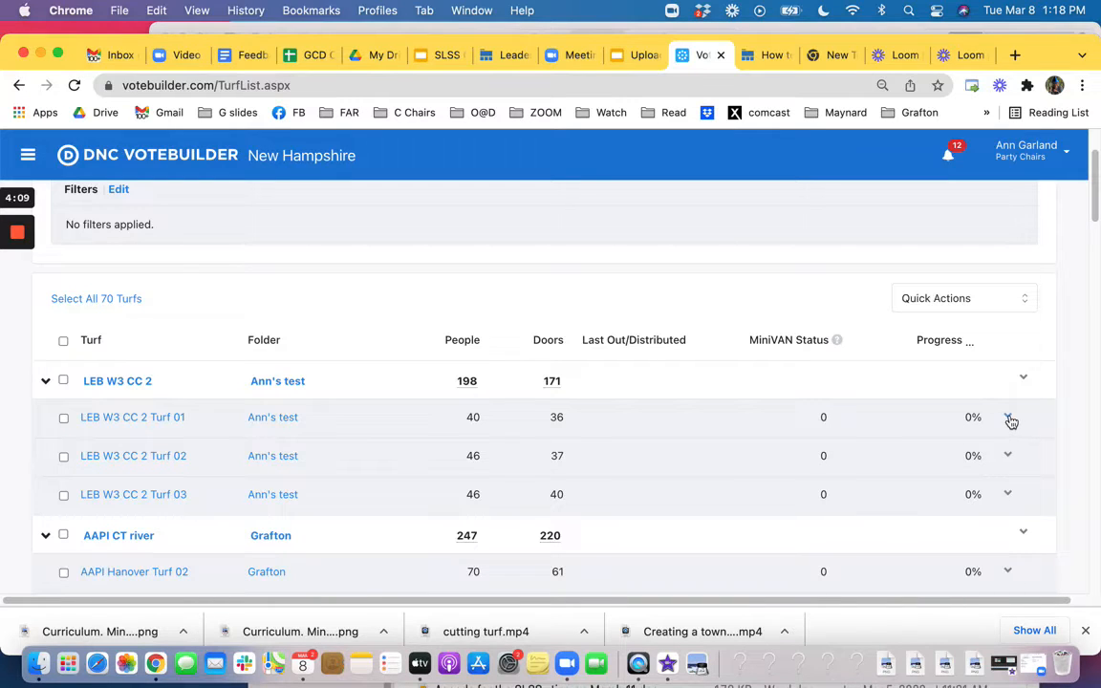
left_click(1008, 417)
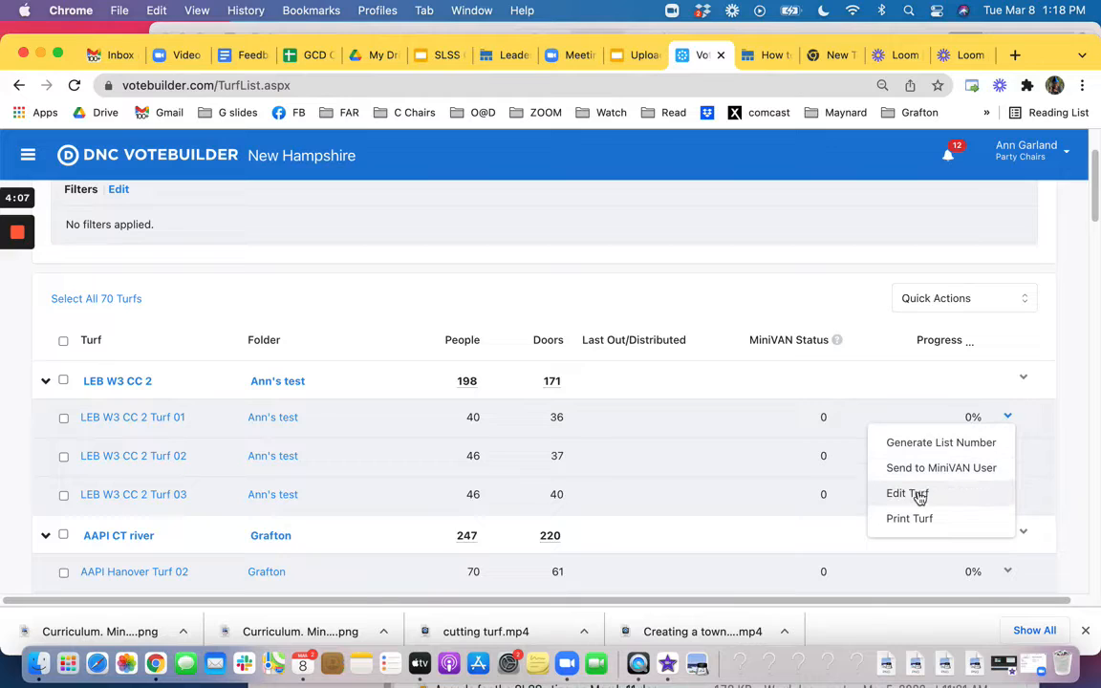
- Rename Turf 01 to 'LEB W3 CC 2 Catherine' via Edit Turf and save
left_click(906, 494)
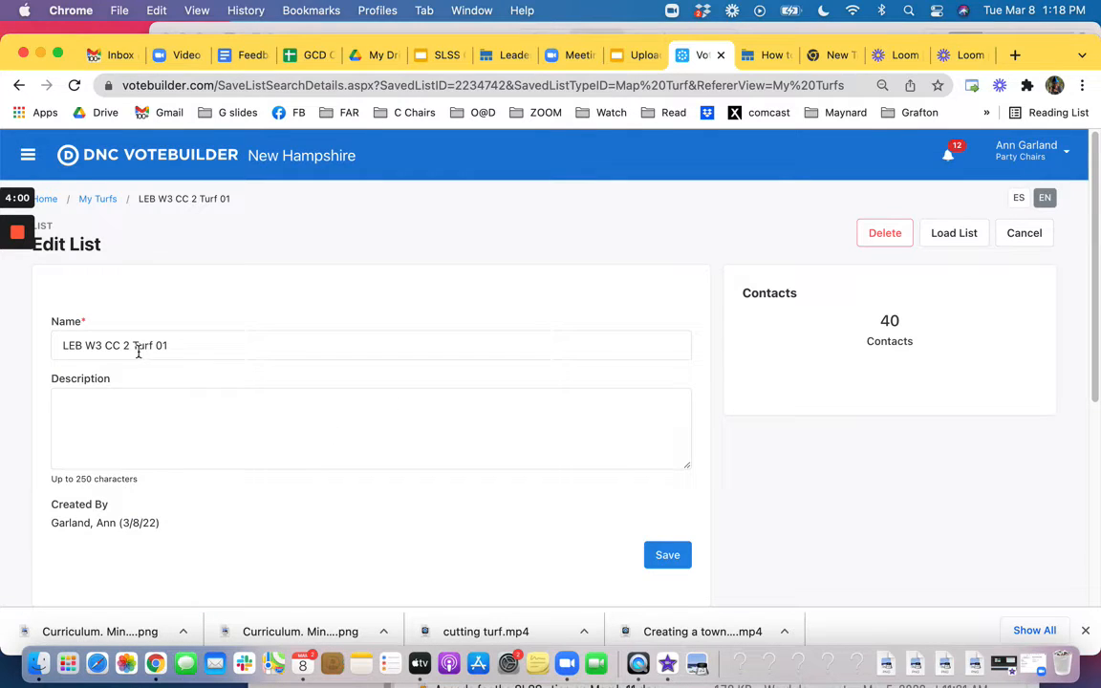
left_click(373, 344)
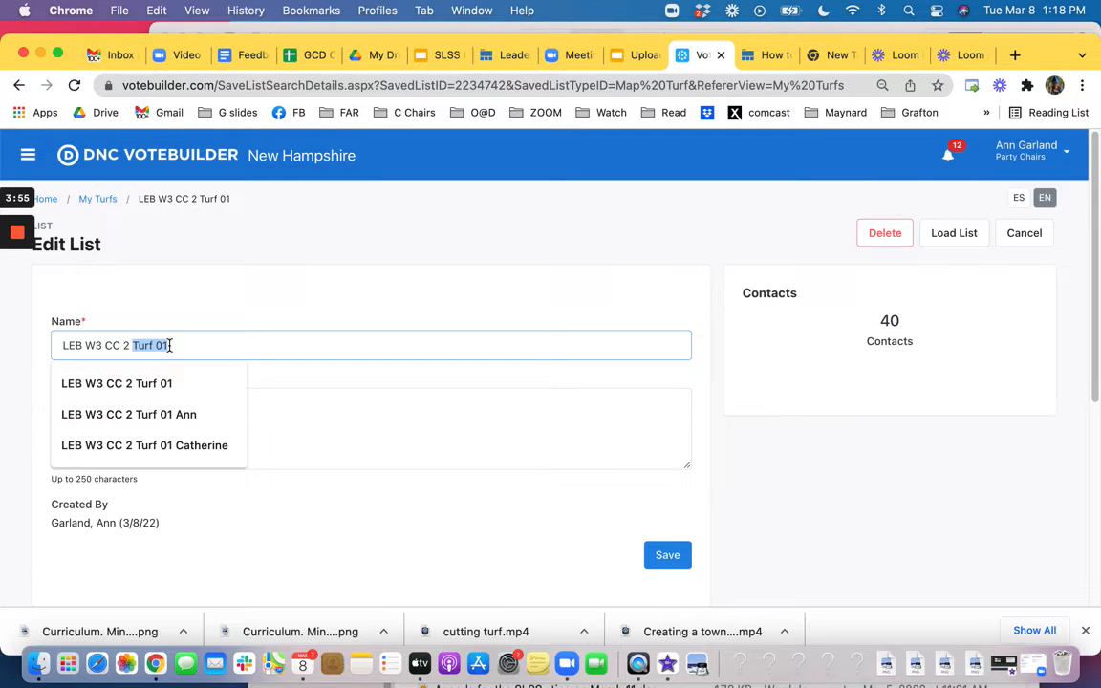
left_click(145, 443)
type("Catherine")
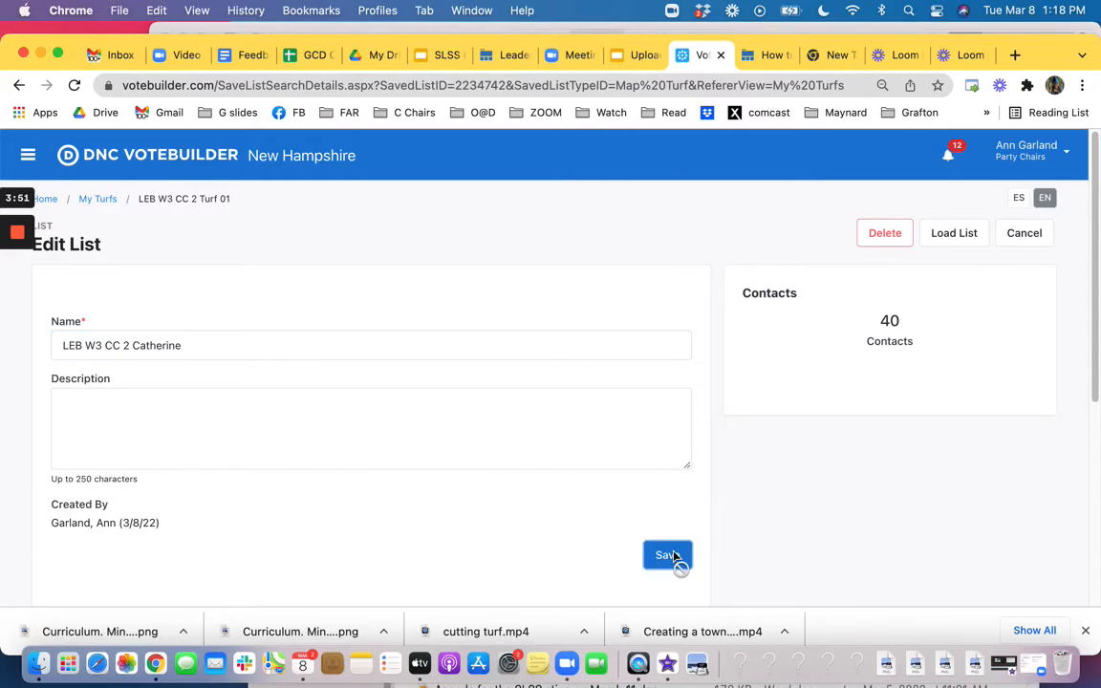
left_click(667, 555)
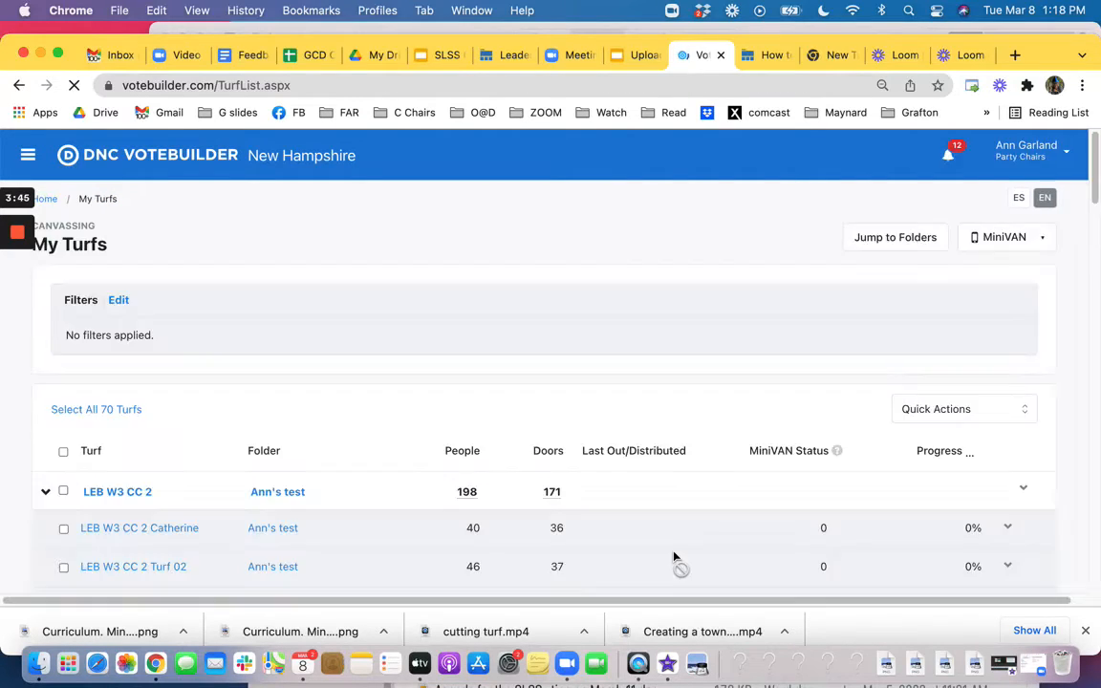
scroll("down", 3)
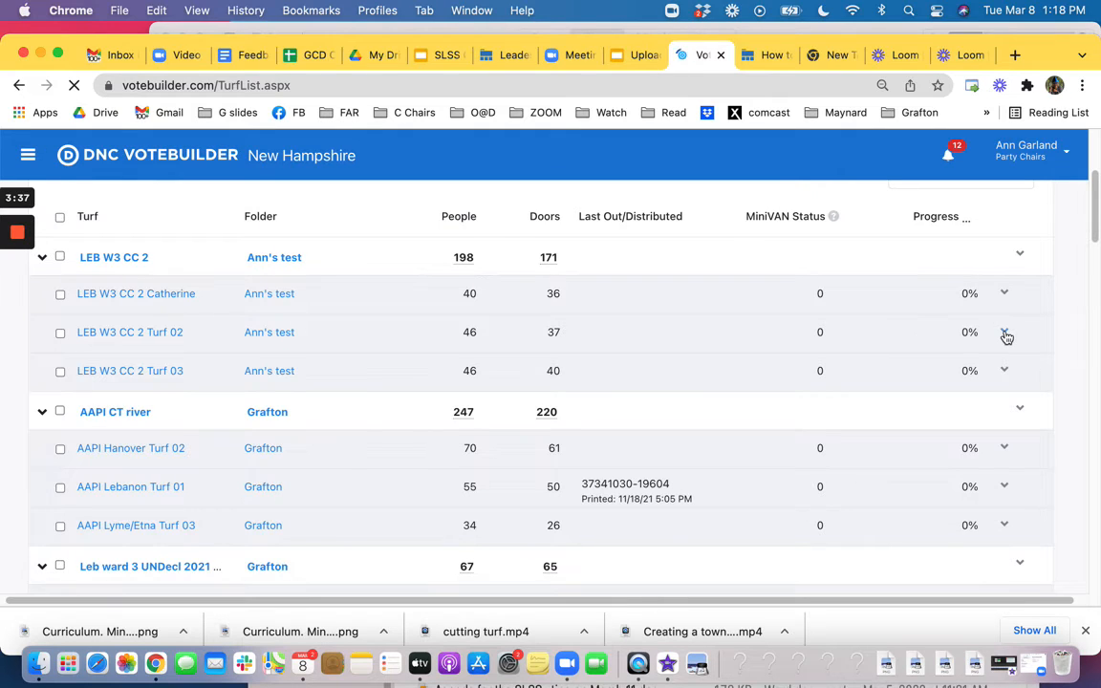
left_click(1004, 333)
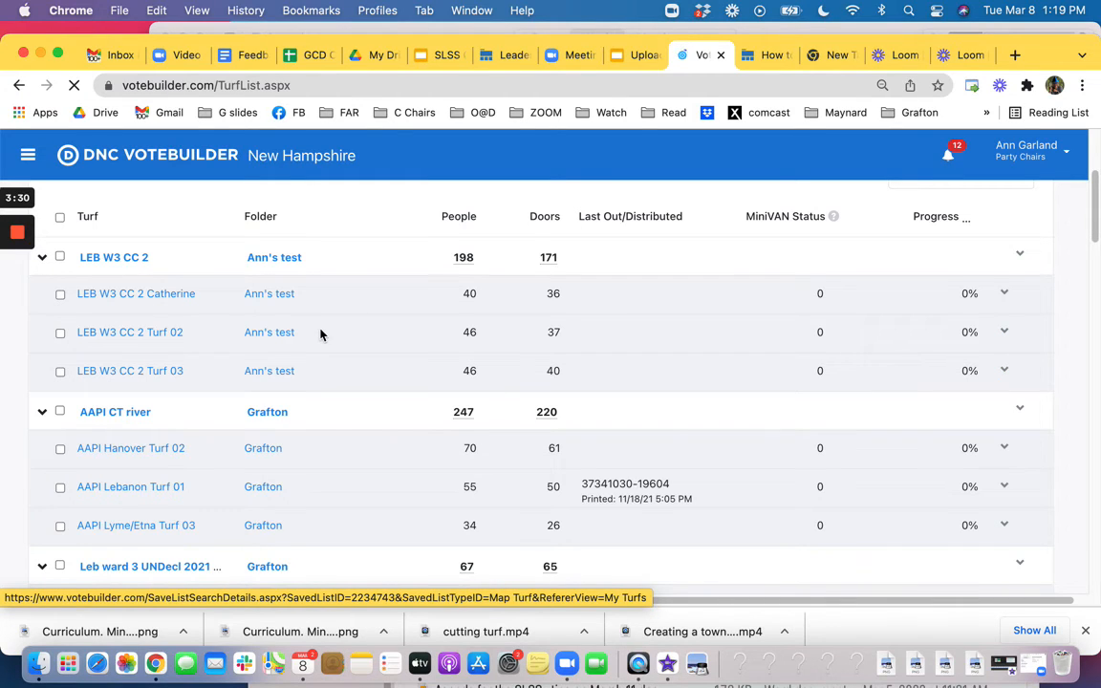
- Rename Turf 02 to 'LEB W3 CC 2 Clive' via Edit Turf and save
left_click(130, 333)
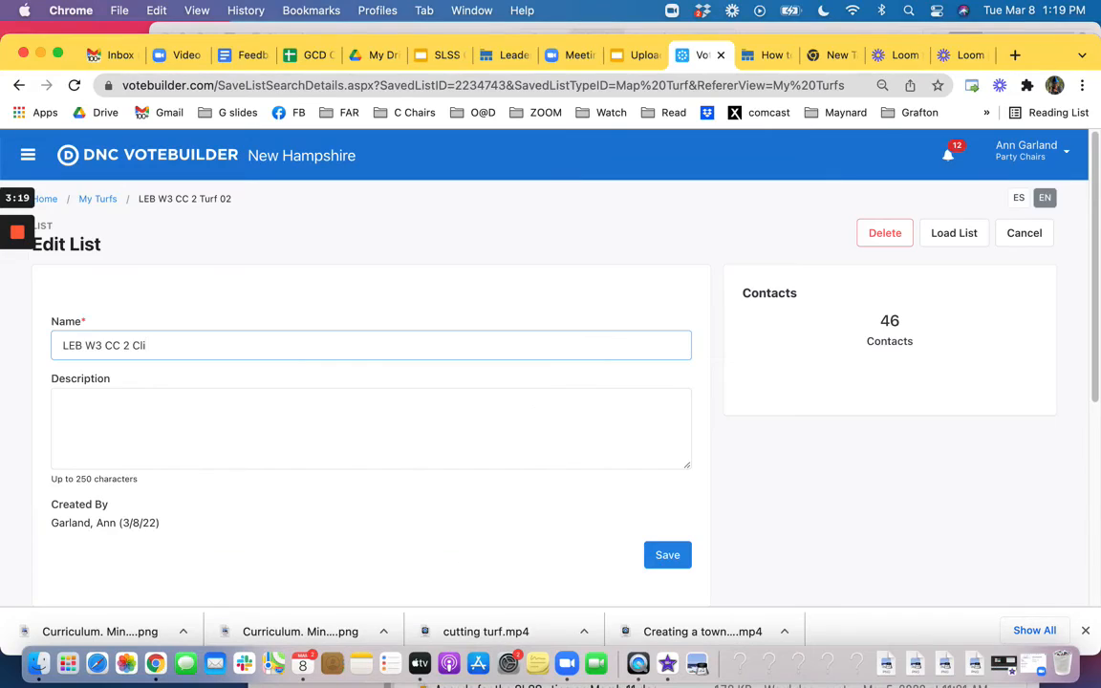
type("ve")
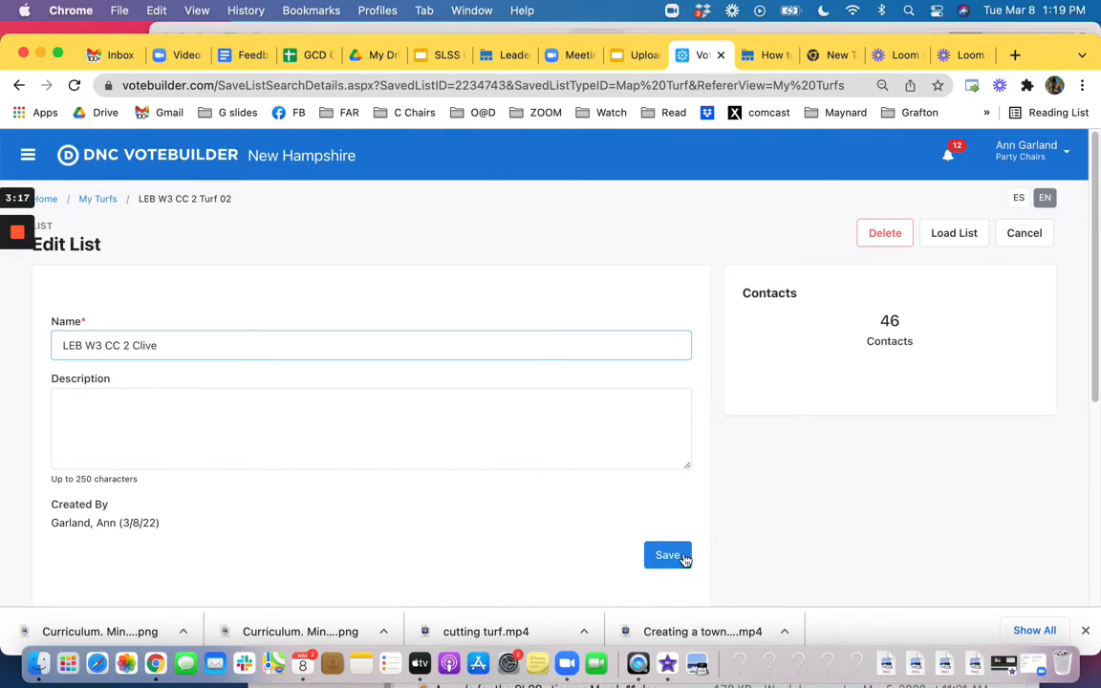
left_click(670, 554)
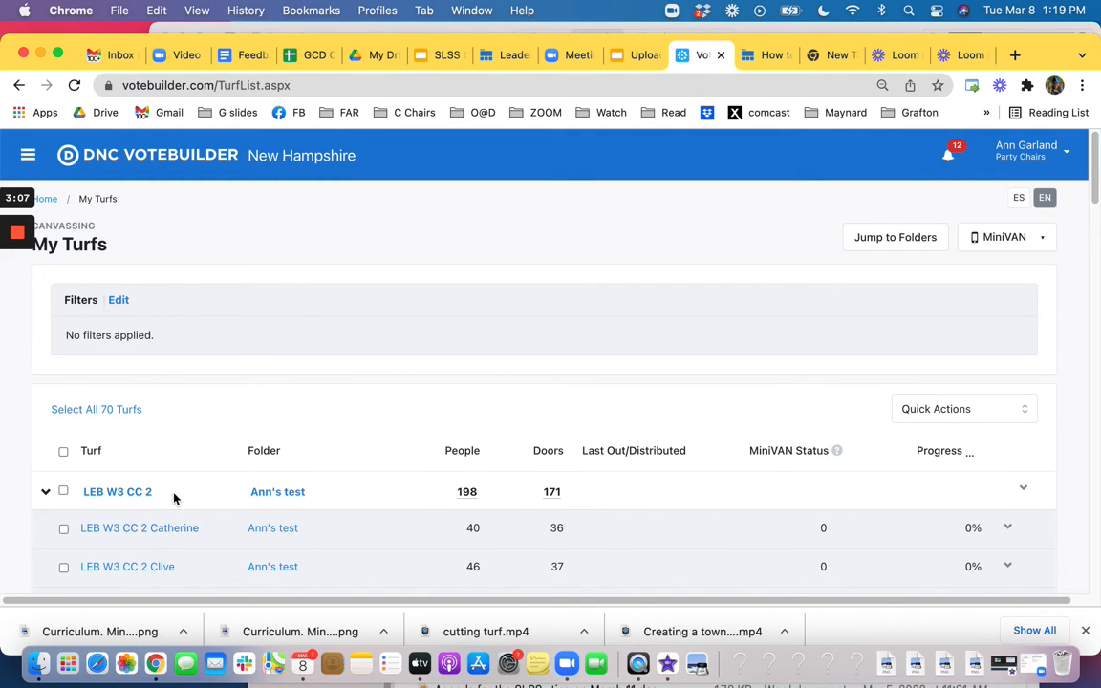
scroll("down", 3)
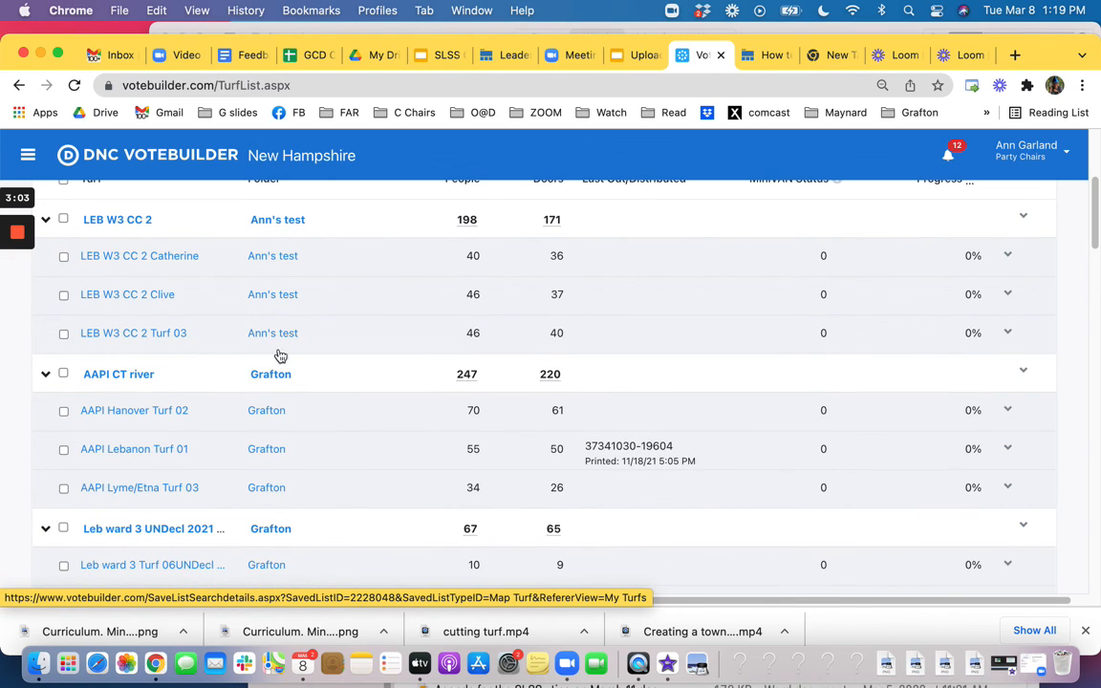
mouse_move(1014, 344)
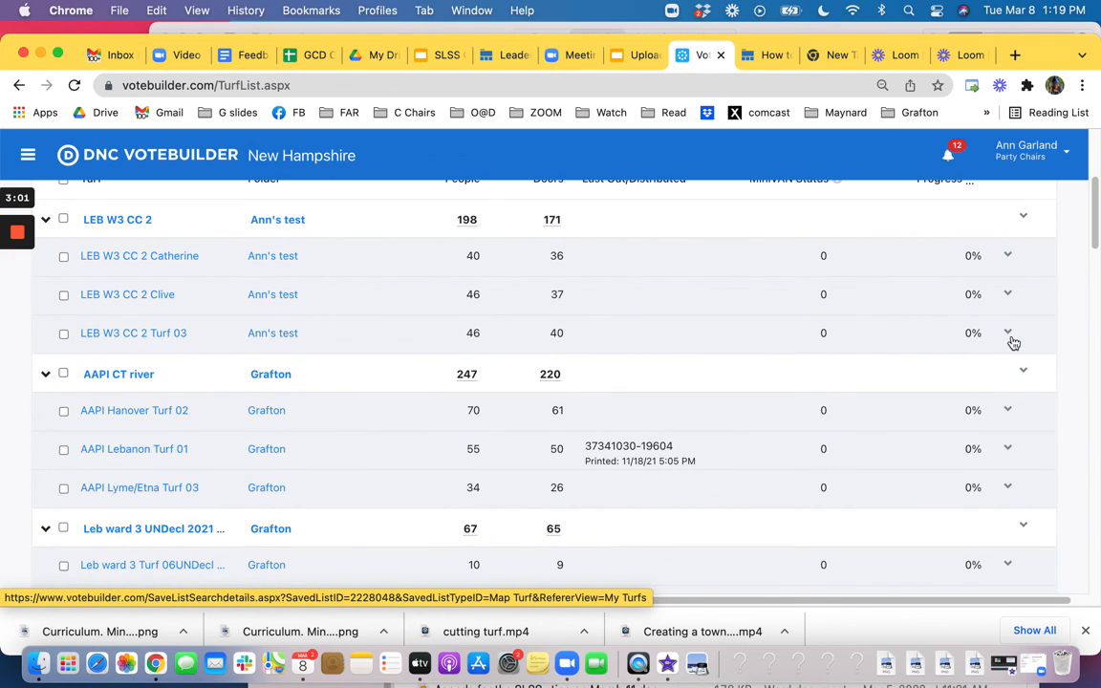